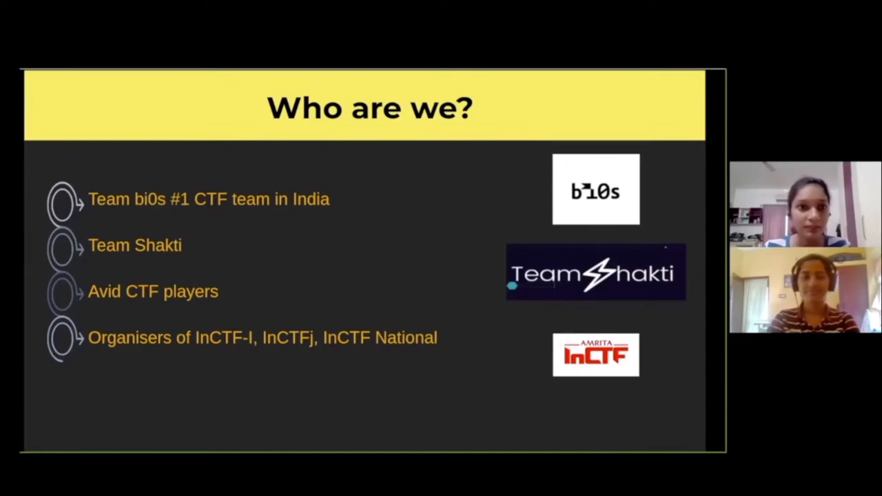
Advance through the CTF categories and agenda slides to the Intro to RE slide
key("Right")
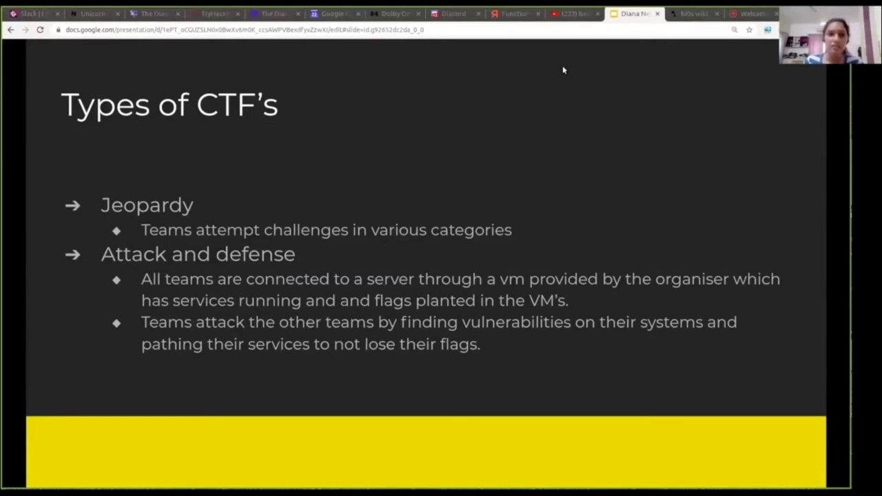
mouse_move(315, 203)
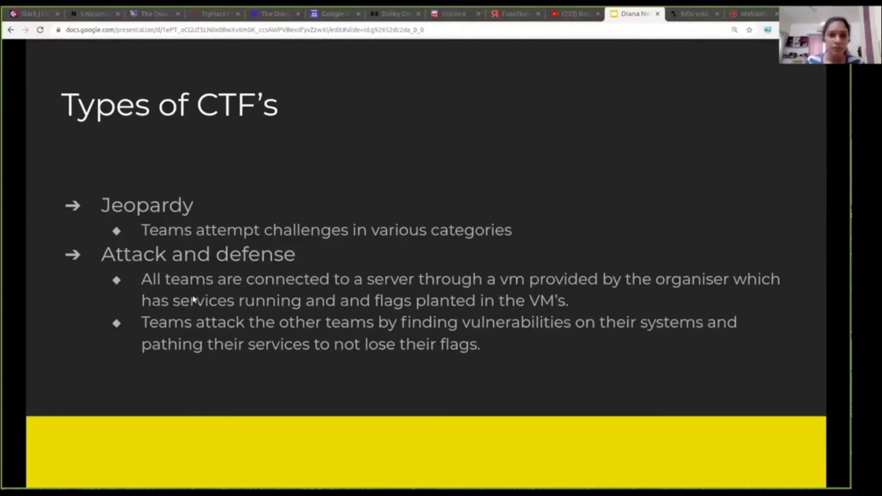
mouse_move(200, 229)
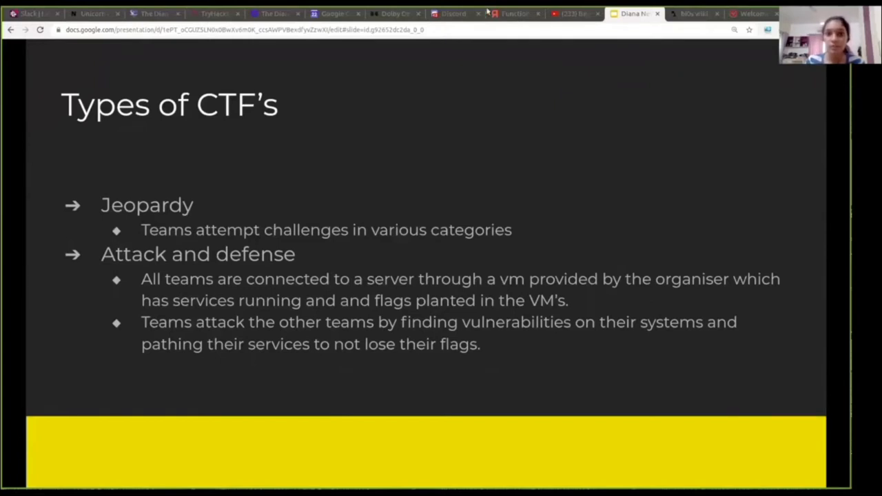
mouse_move(558, 94)
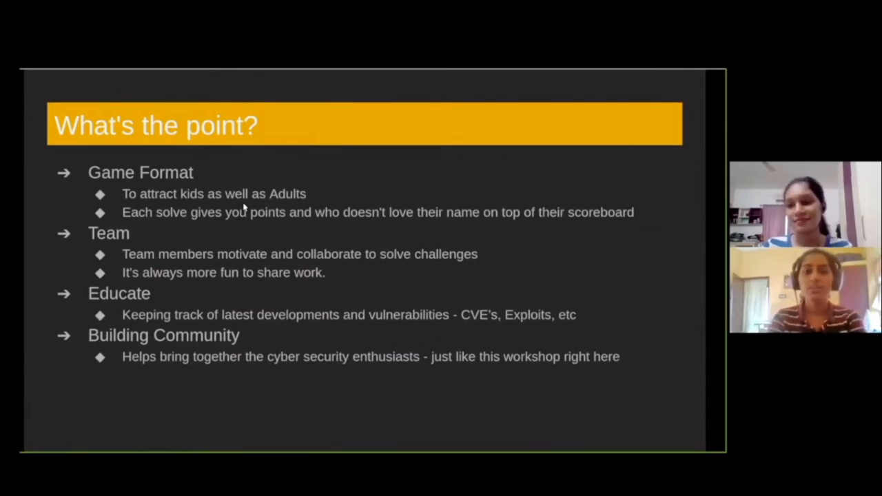
key("Right")
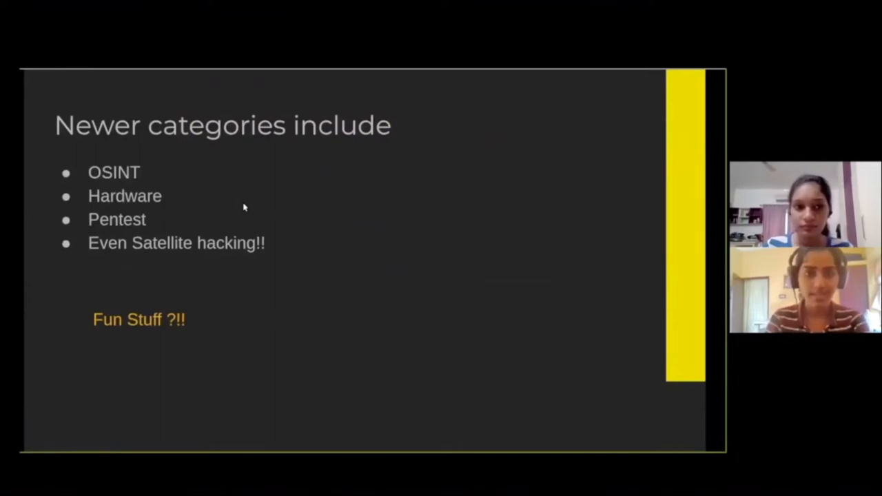
key("Right")
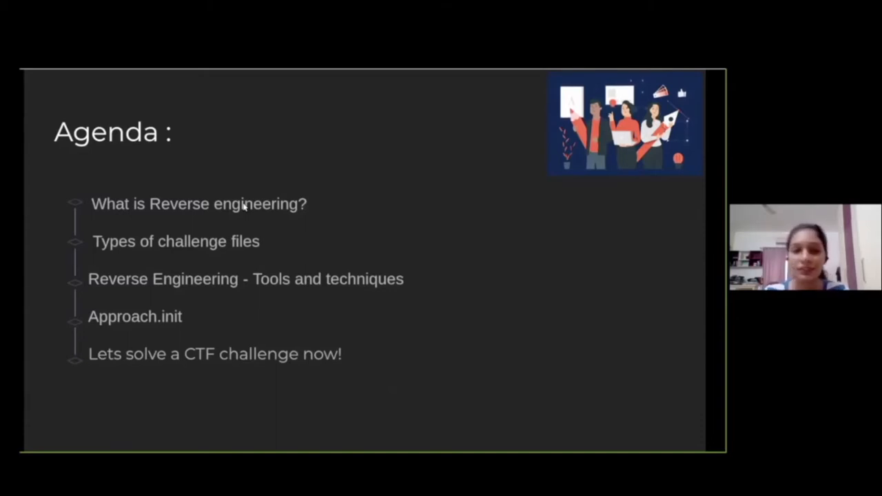
key("right")
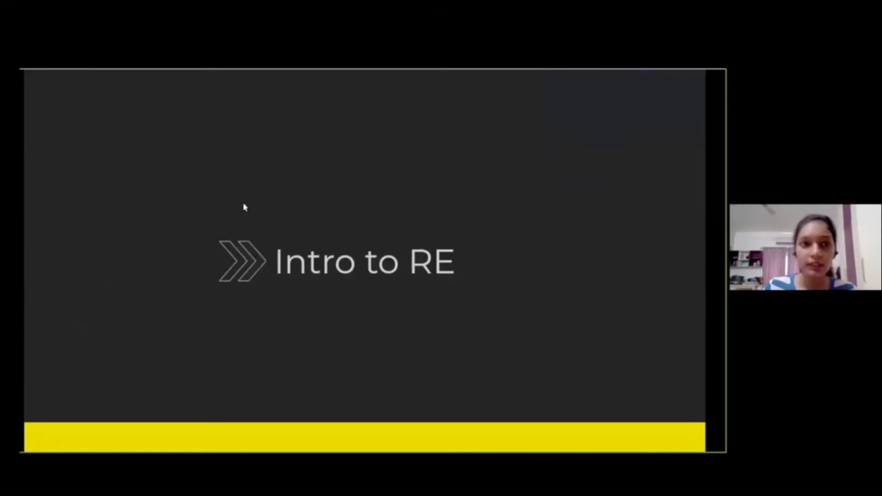
key("Right")
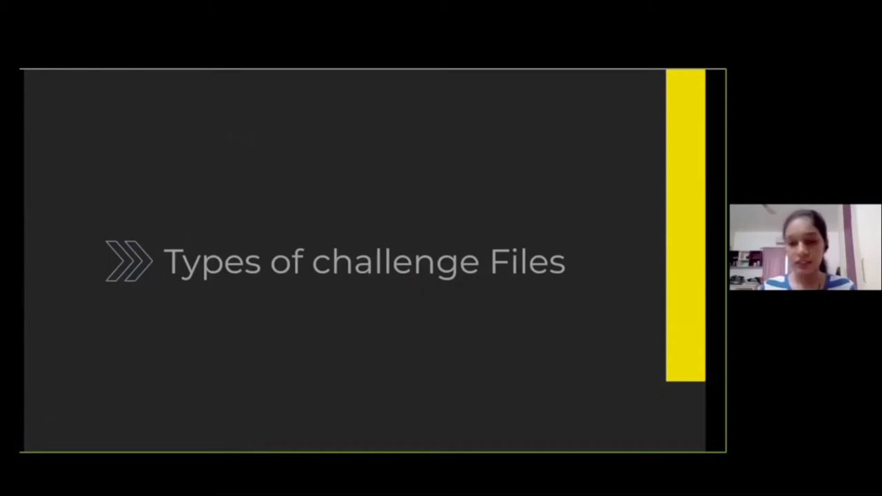
Advance through the challenge file types and tools slides to the SMT definition slide
key("Right")
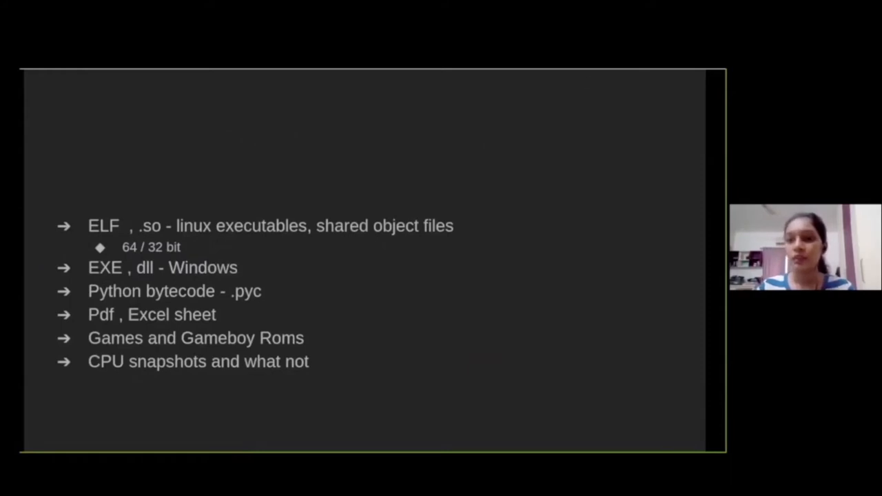
mouse_move(579, 85)
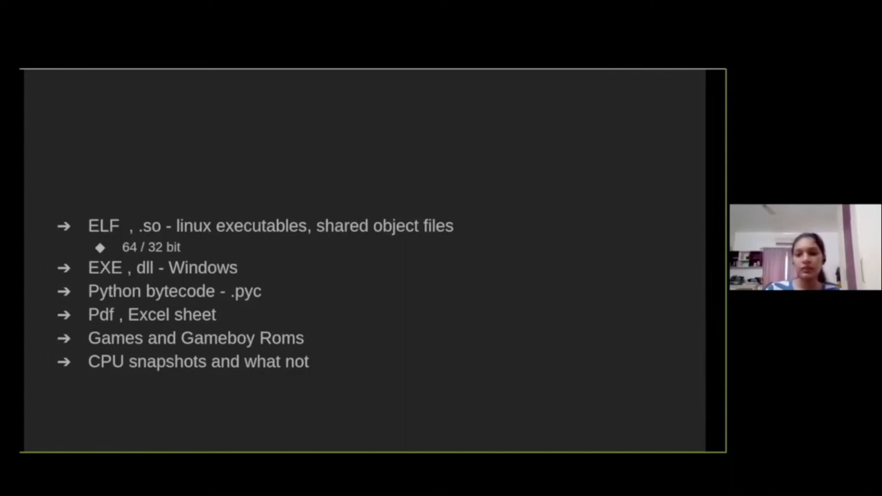
mouse_move(587, 268)
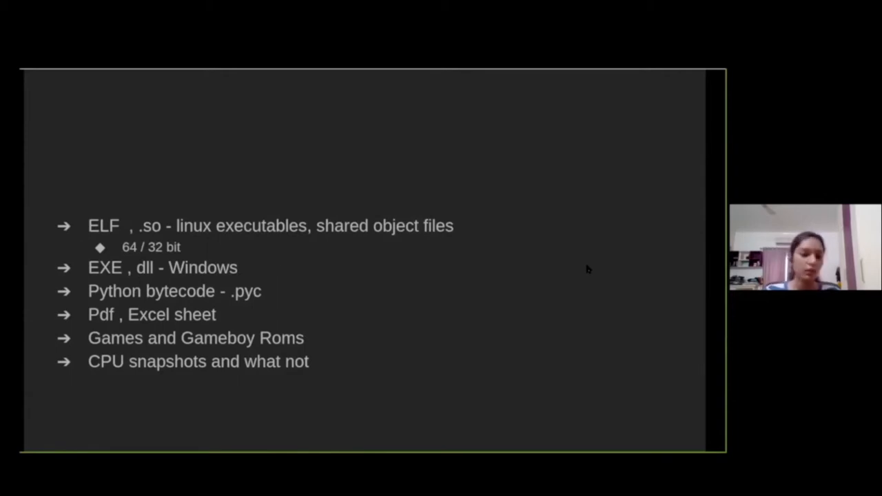
key("Right")
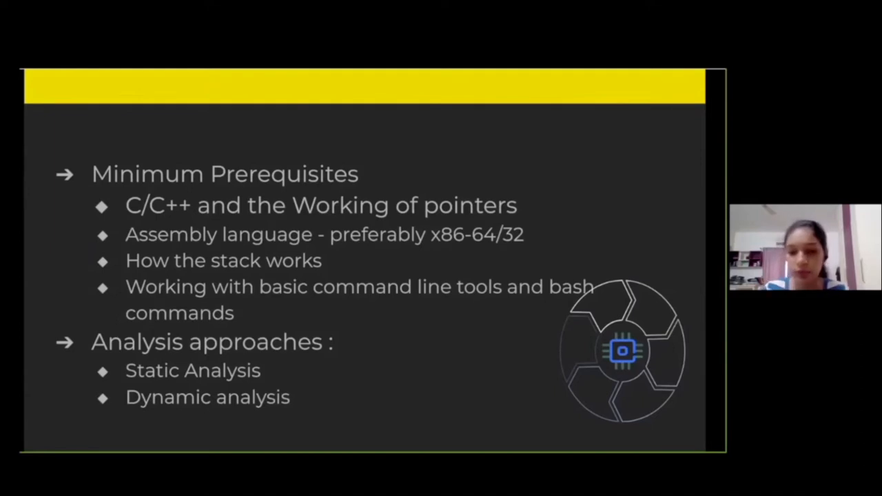
key("Right")
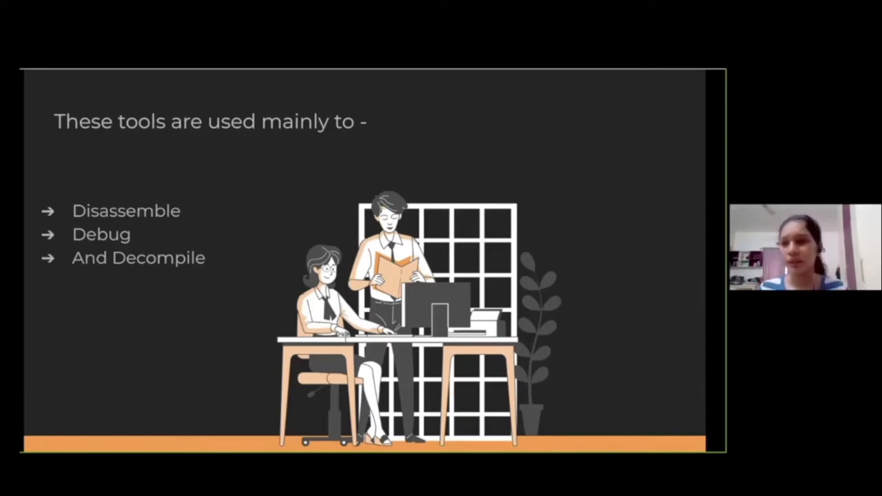
key("Right")
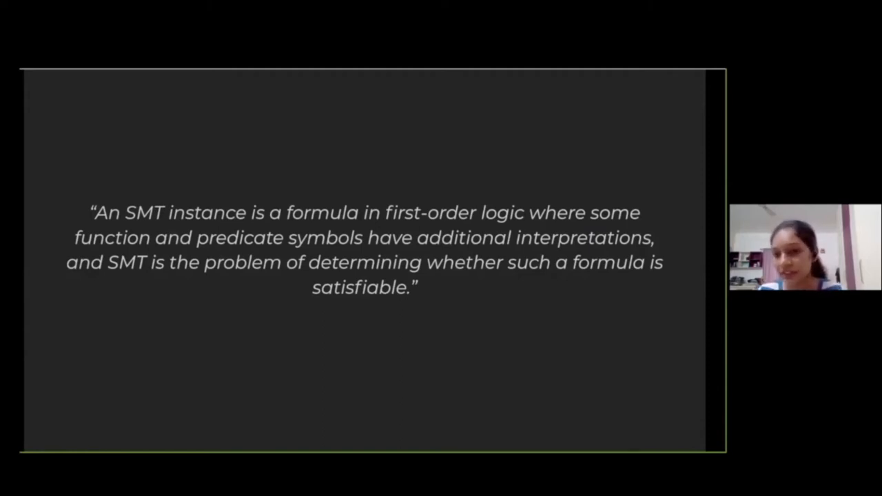
key("Right")
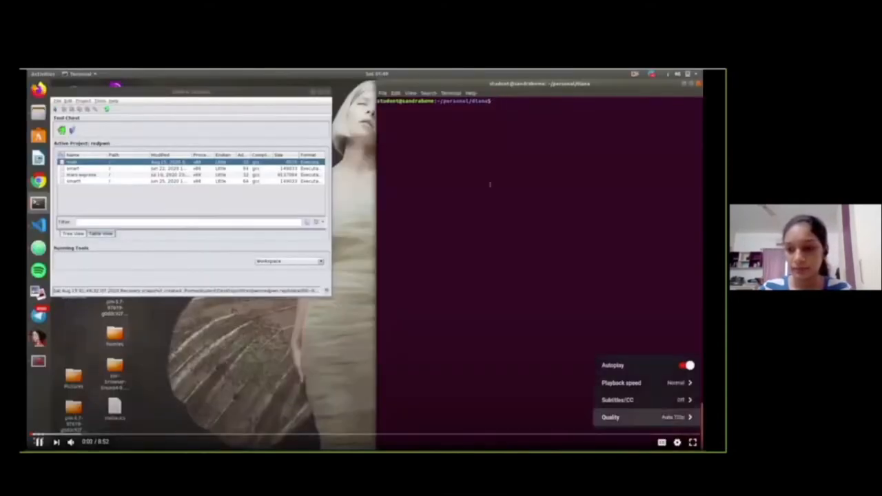
Run ./main once, then dump its printable strings with strings main
left_click(621, 383)
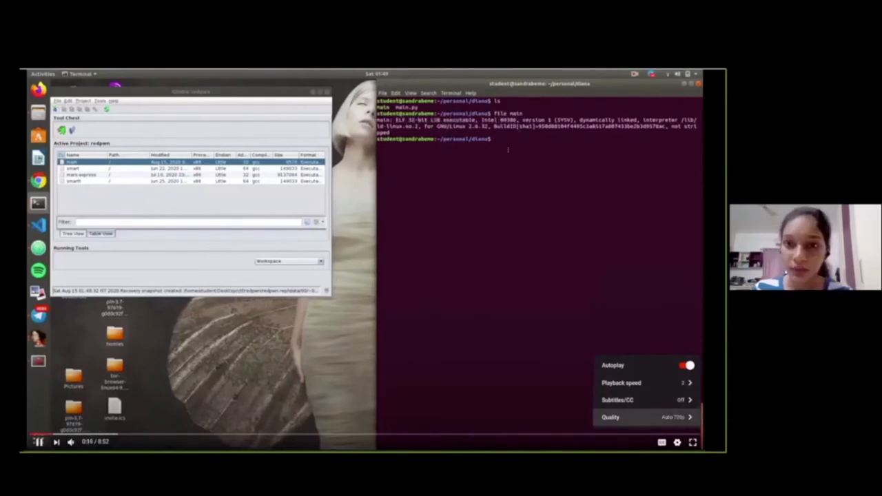
type("./main")
type("qwerty")
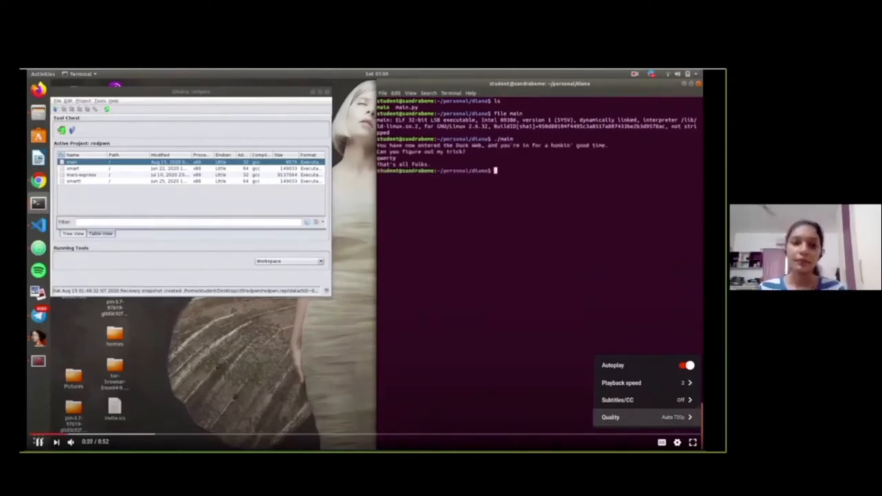
type("strings")
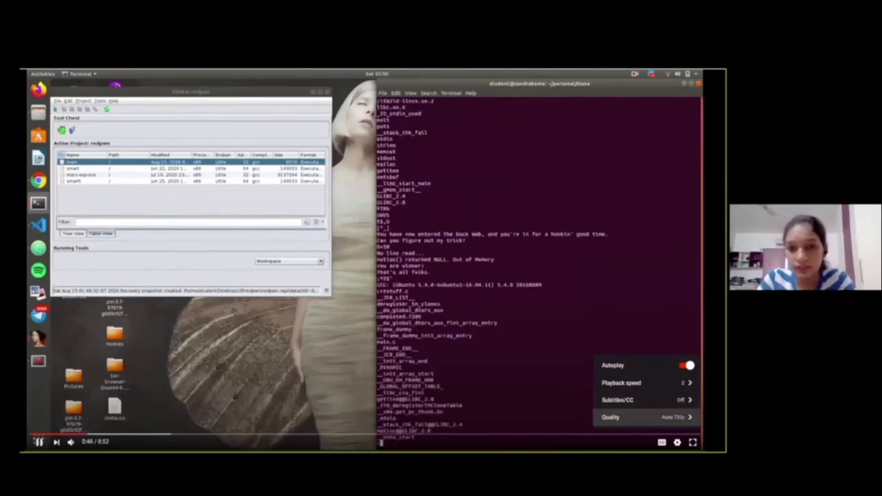
scroll("down", 3)
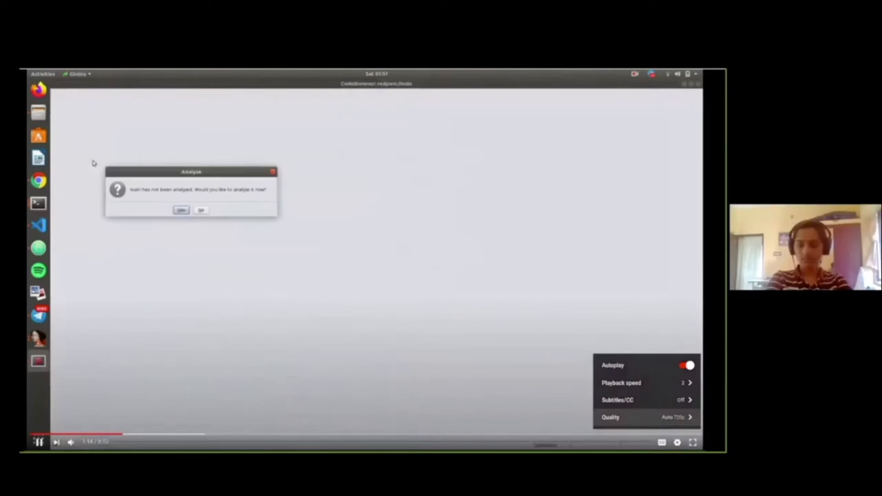
Analyse the imported binary with default options and decompile the main function
left_click(180, 209)
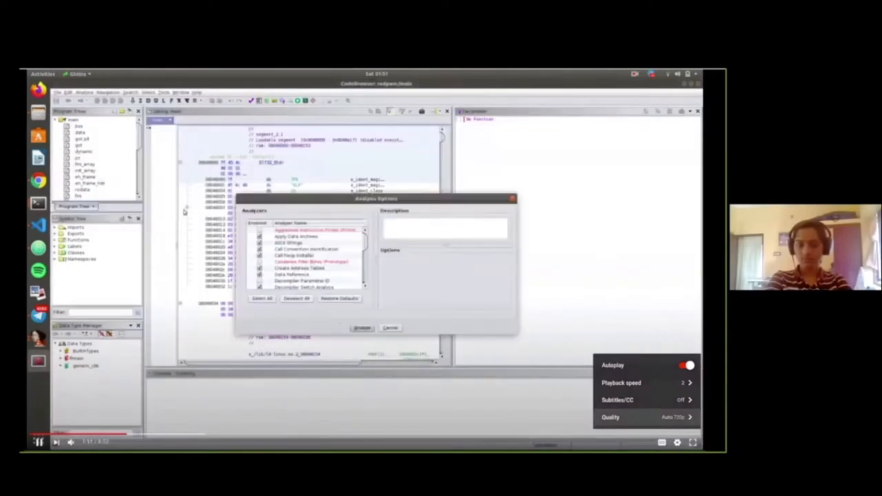
left_click(361, 328)
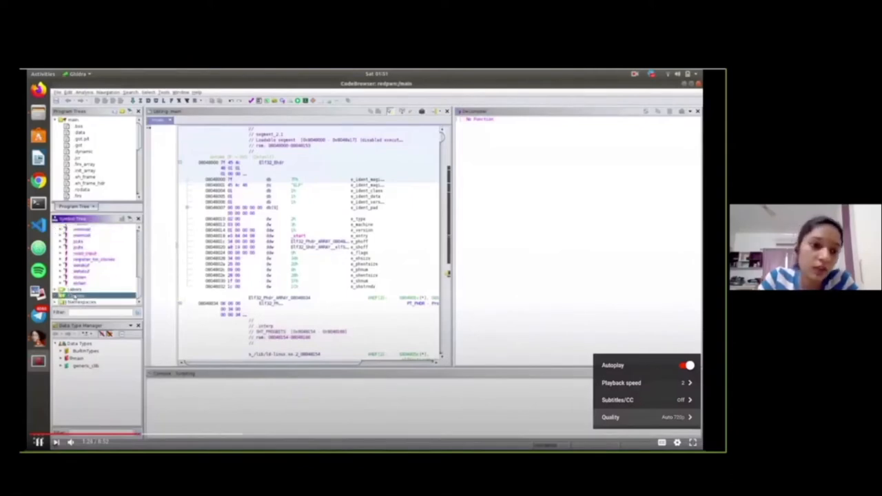
scroll("down", 3)
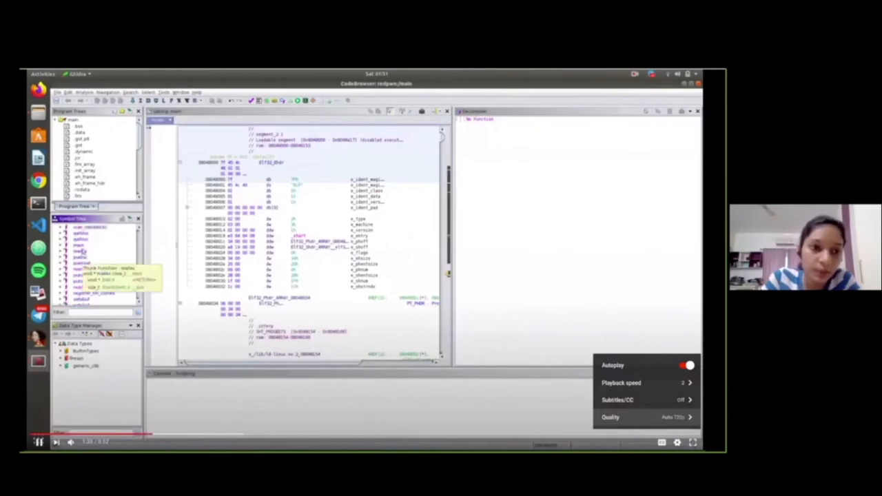
left_click(77, 251)
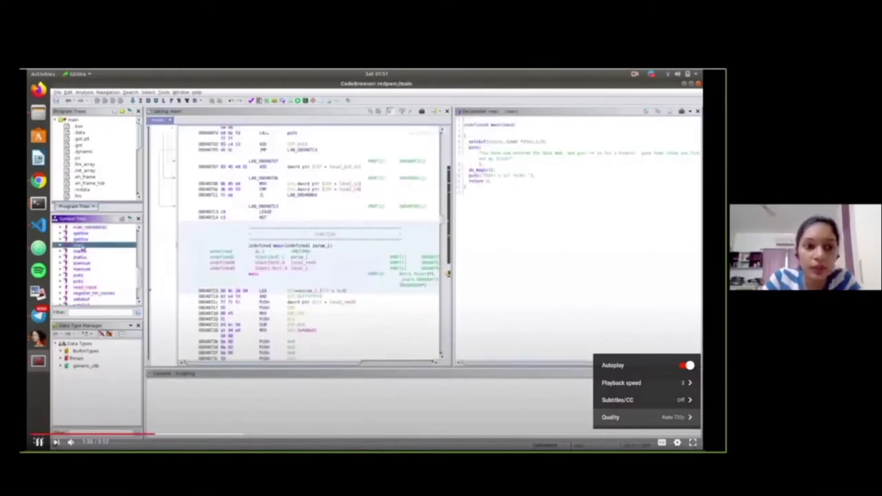
left_click(72, 246)
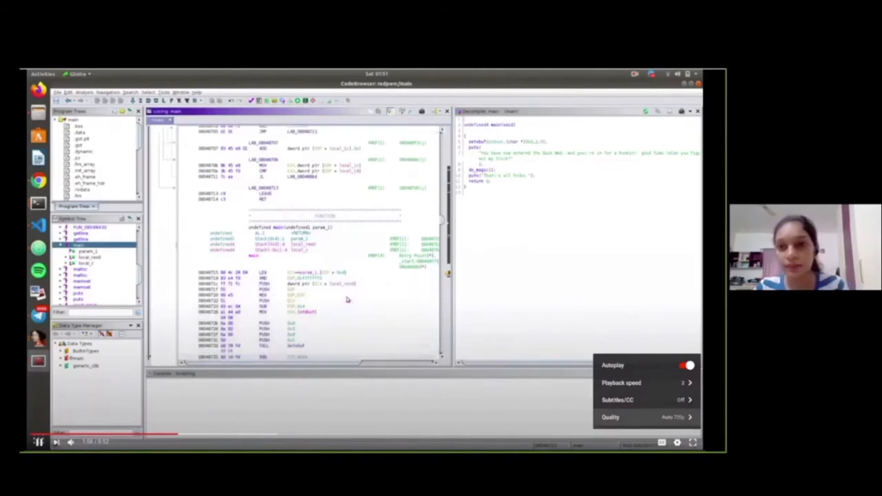
scroll("down", 3)
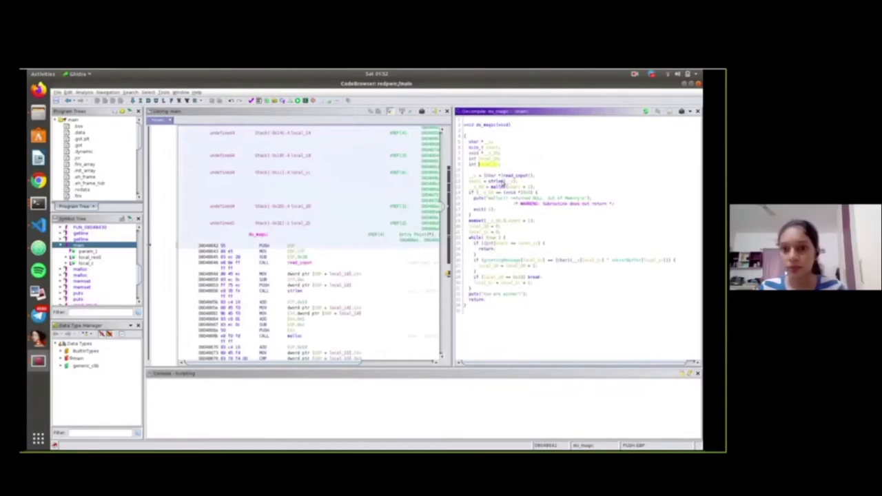
left_click(510, 175)
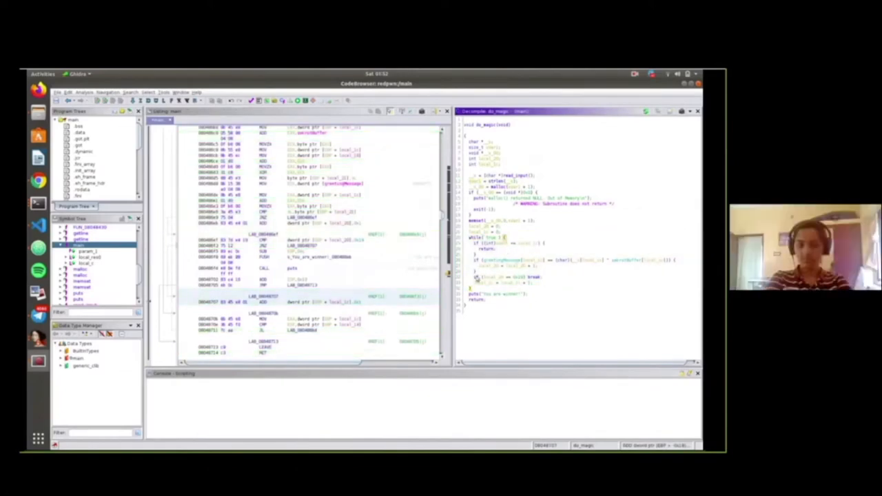
Rename two local variables in the decompiled main so the comparison logic reads clearly
left_click(503, 281)
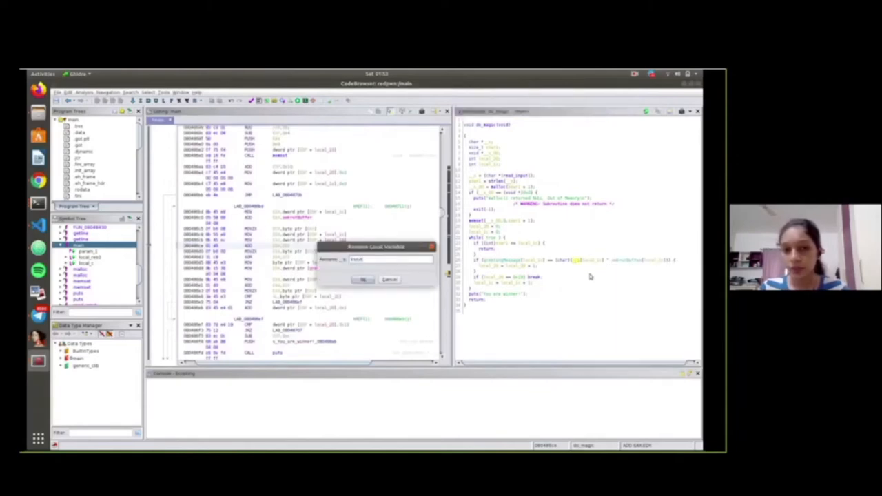
left_click(364, 279)
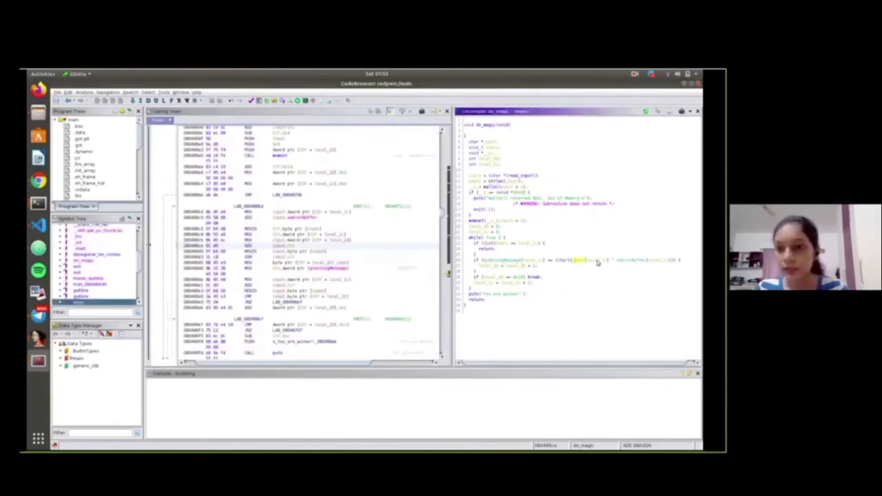
double_click(598, 260)
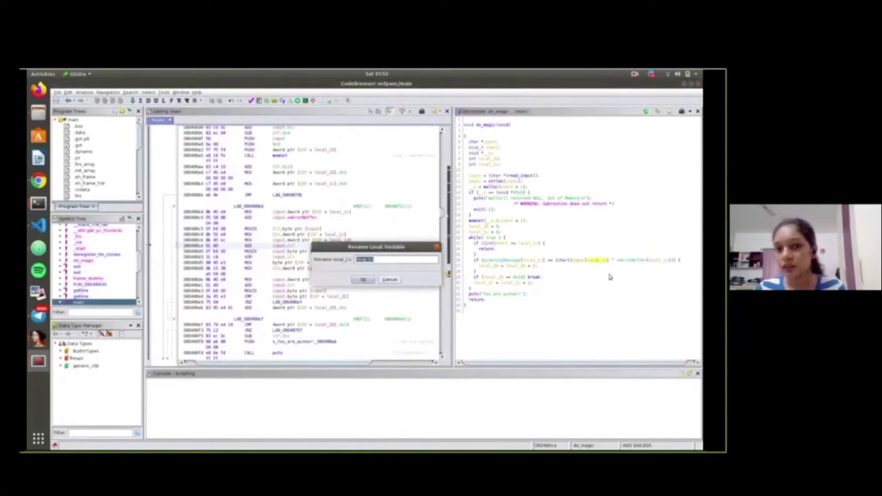
left_click(364, 278)
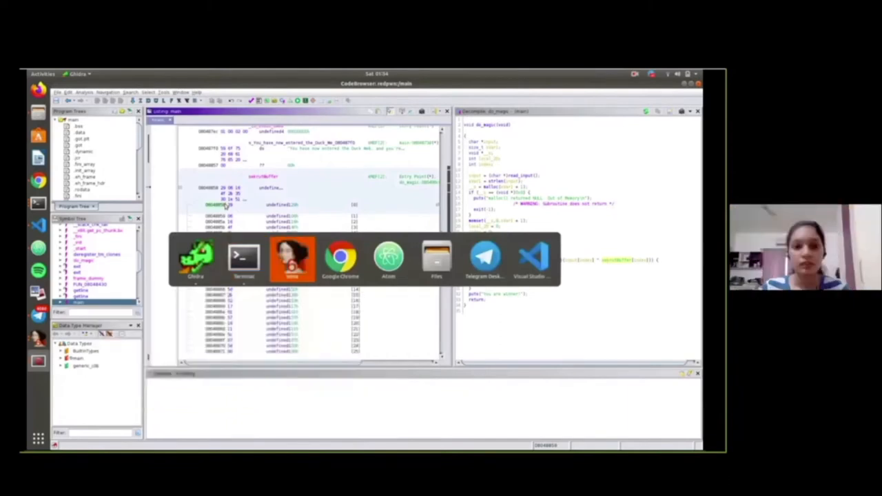
Switch to the terminal and start gdb on the main binary
left_click(242, 259)
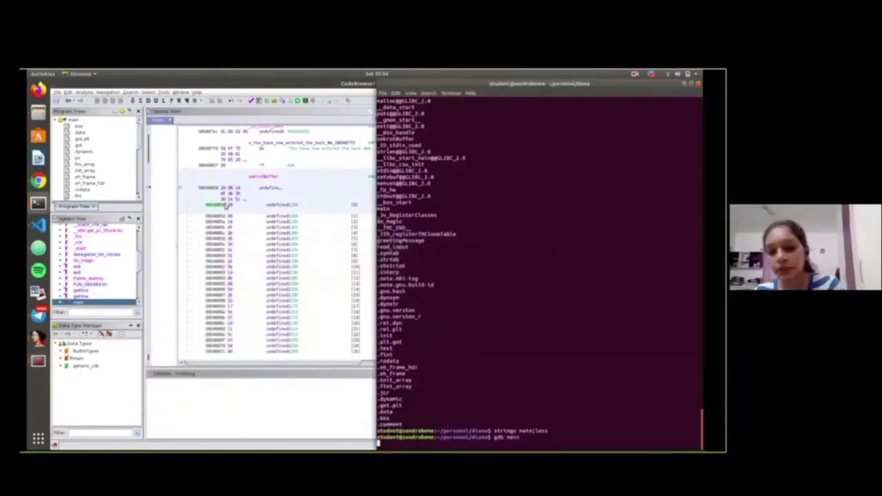
key("Return")
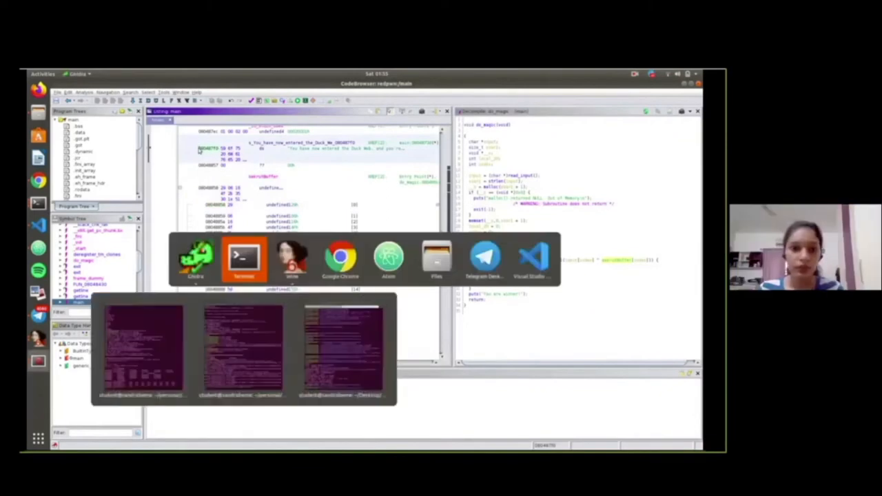
Write the flag-decoding loop with print ''.join(flag) in Atom and run it with python
left_click(244, 260)
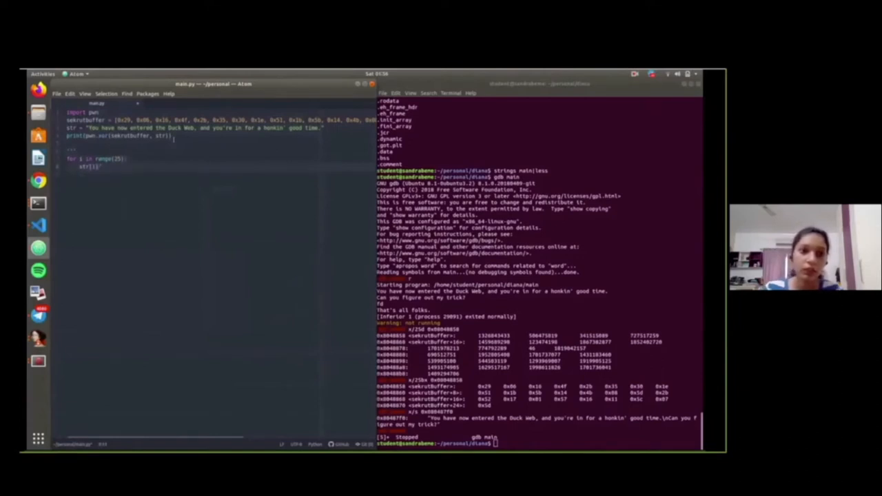
type("flag=]")
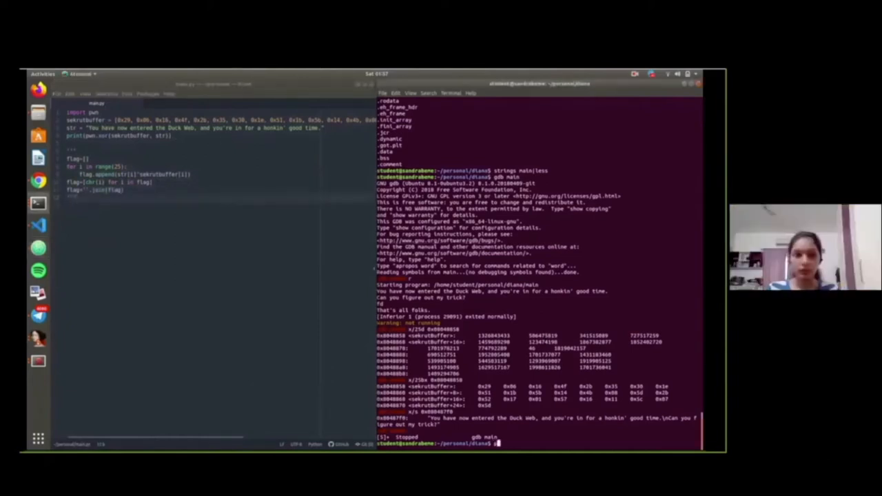
type("python")
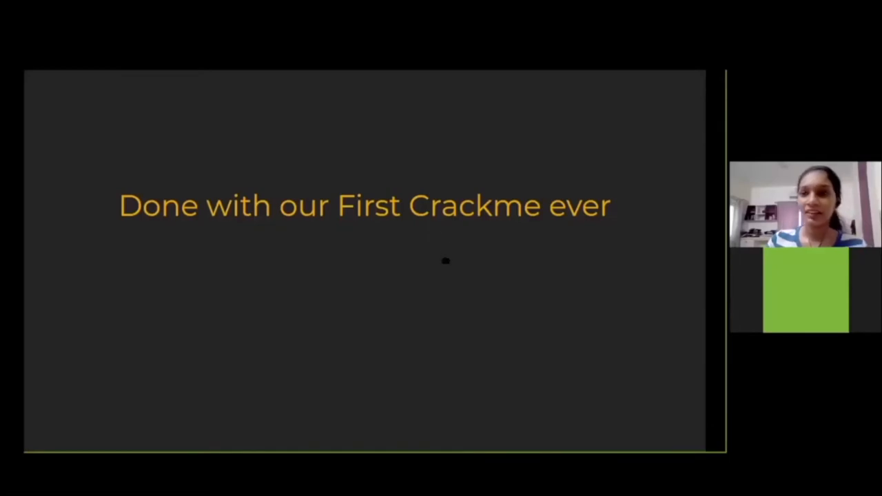
mouse_move(446, 263)
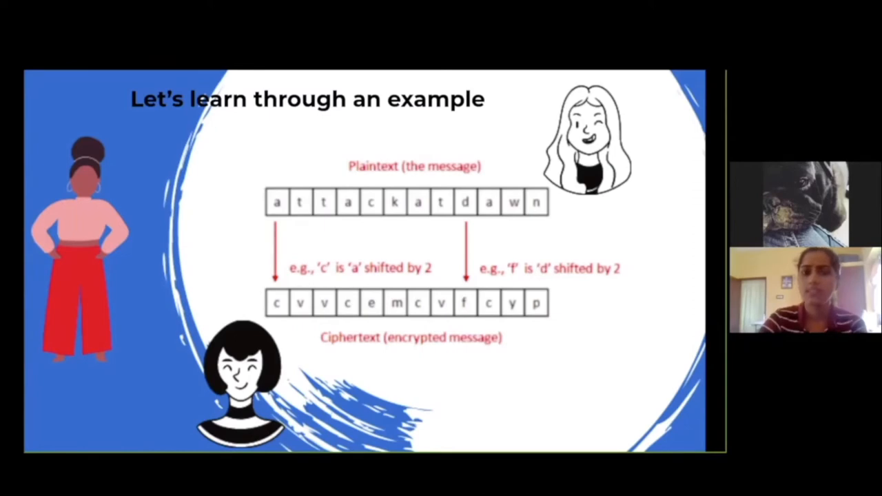
key("Right")
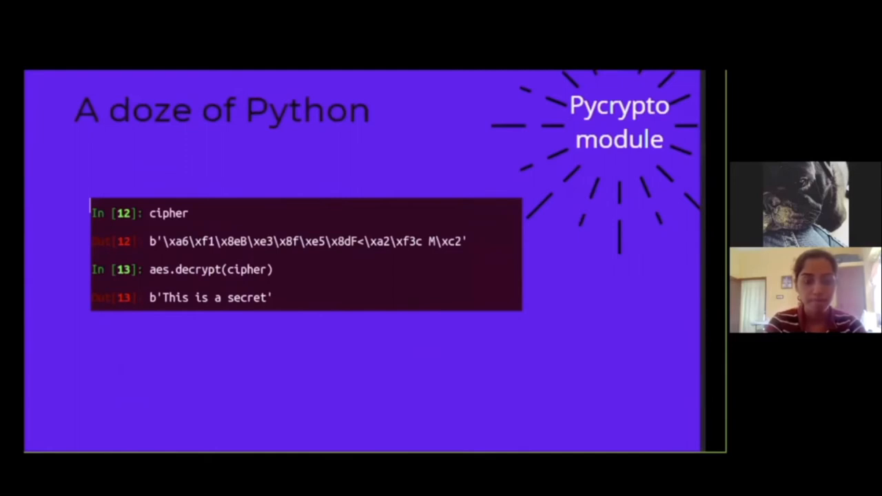
key("Right")
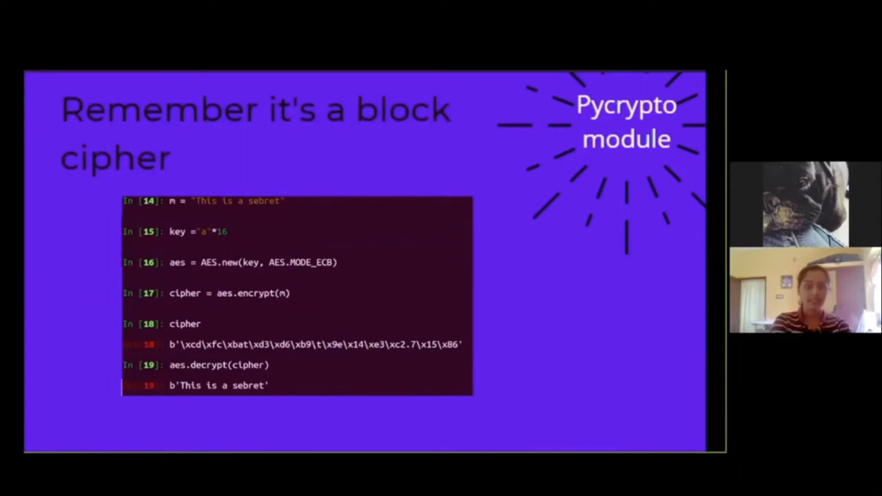
key("Right")
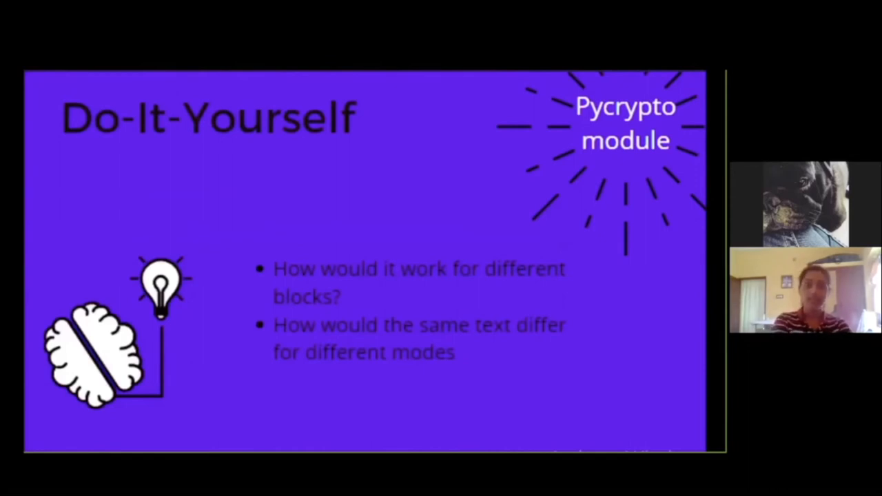
key("Right")
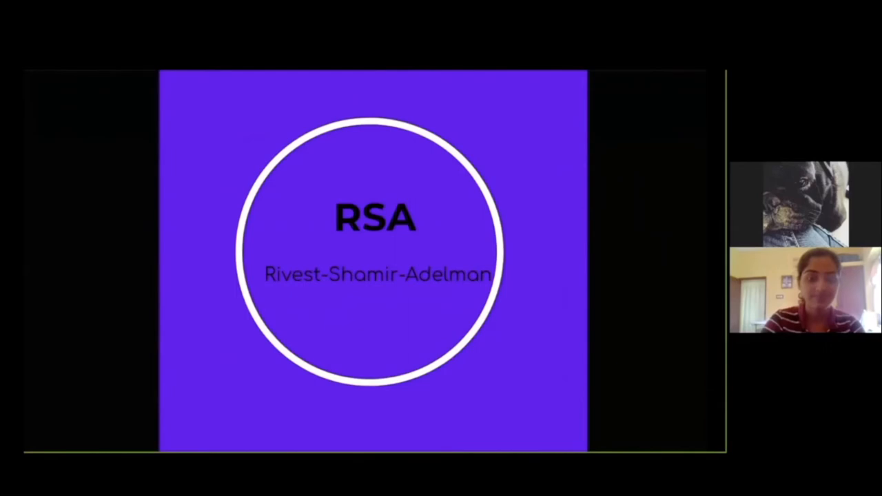
key("Right")
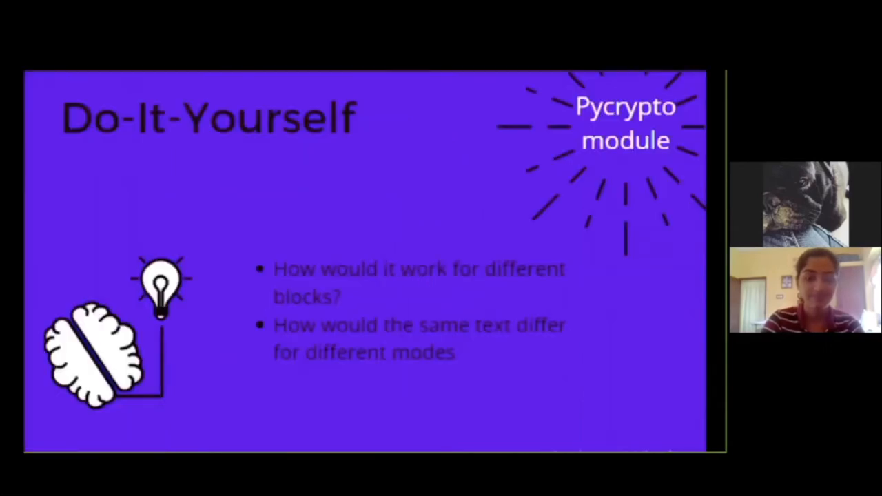
Advance past the Rivest-Shamir-Adelman title slide to Fermat's close-primes factorisation attack
key("Right")
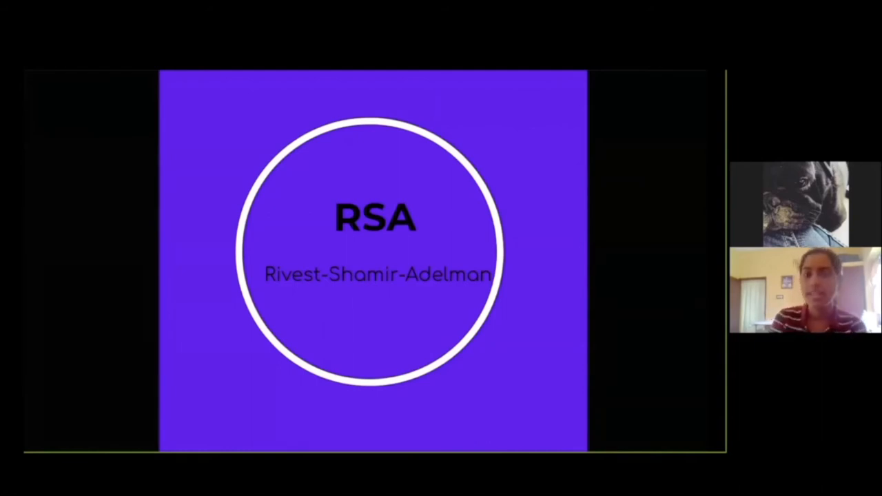
key("Right")
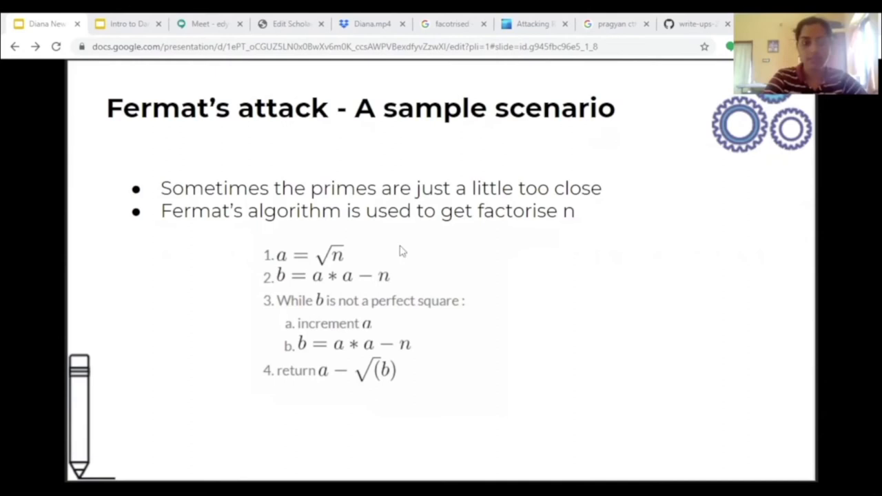
mouse_move(345, 261)
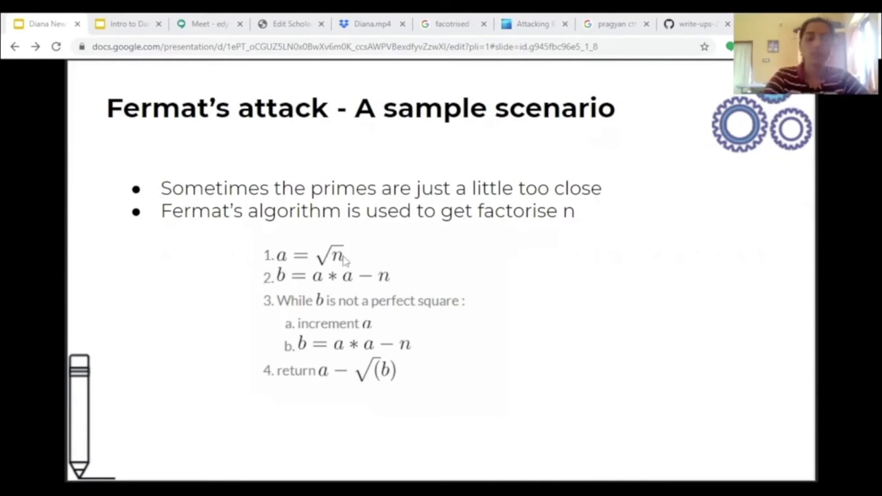
mouse_move(351, 260)
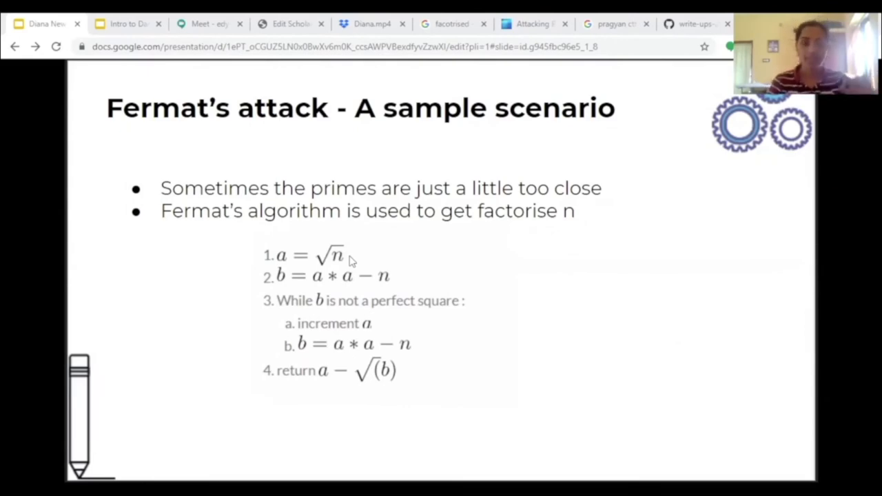
mouse_move(328, 153)
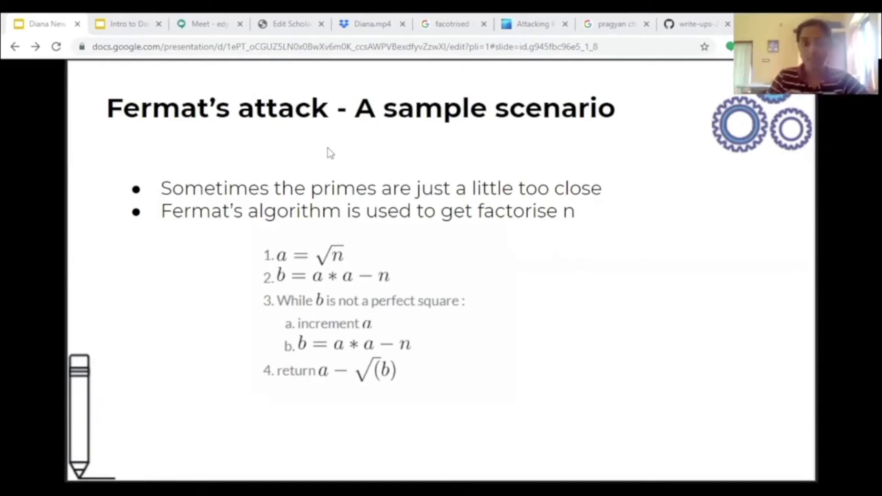
mouse_move(393, 162)
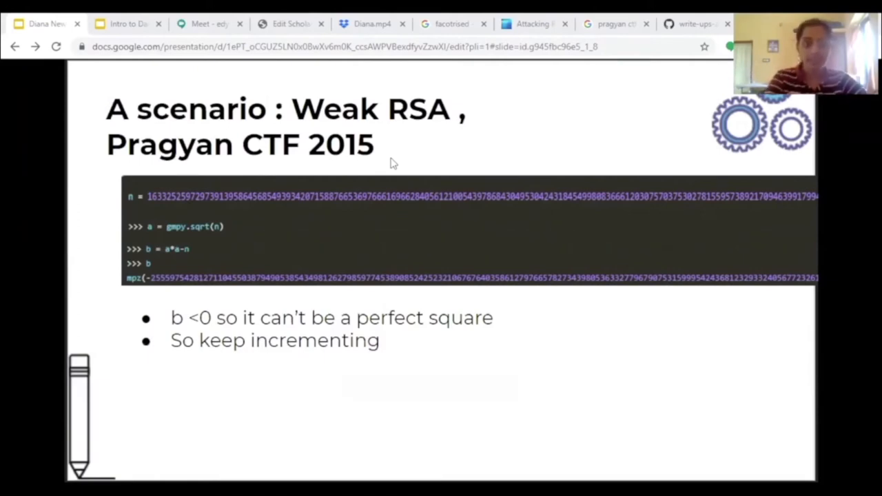
mouse_move(174, 228)
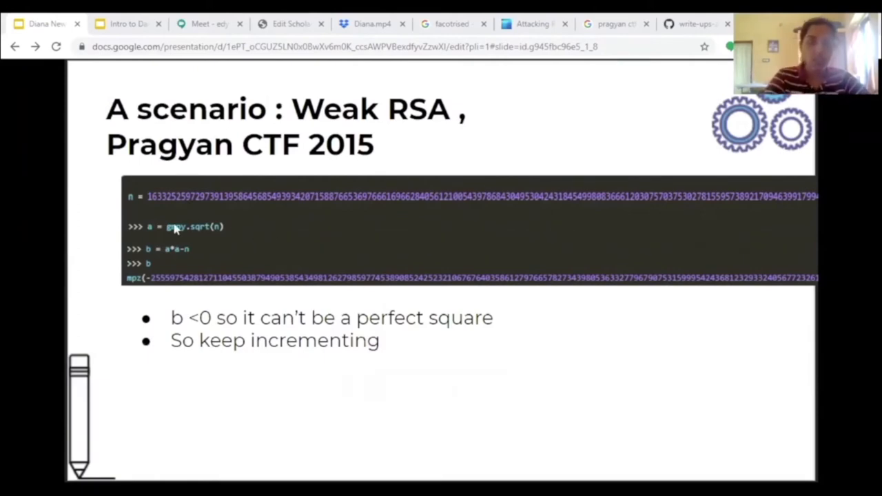
mouse_move(210, 237)
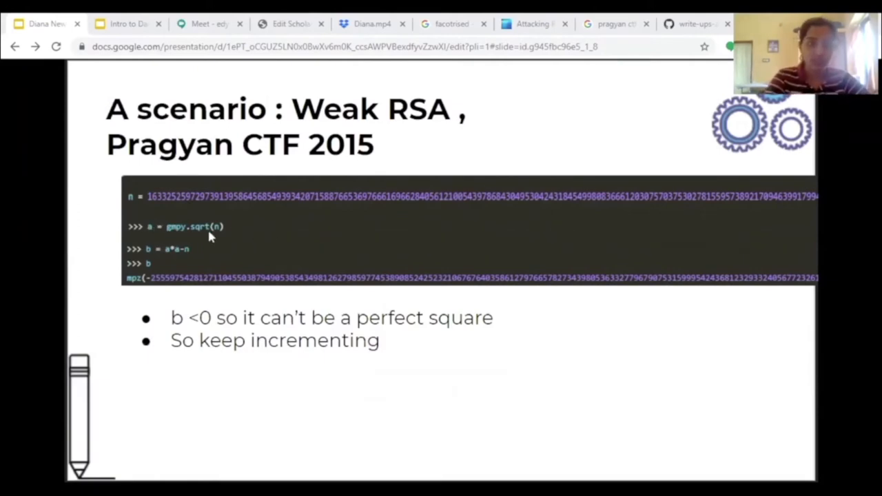
mouse_move(279, 261)
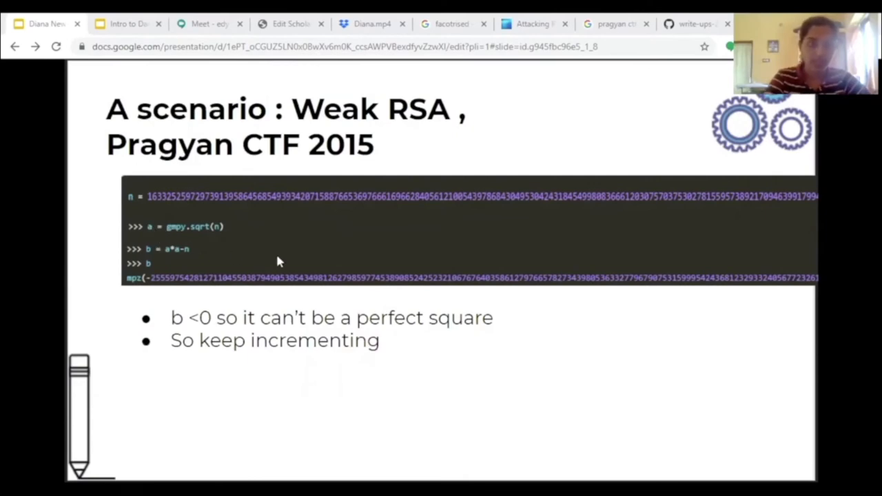
mouse_move(172, 255)
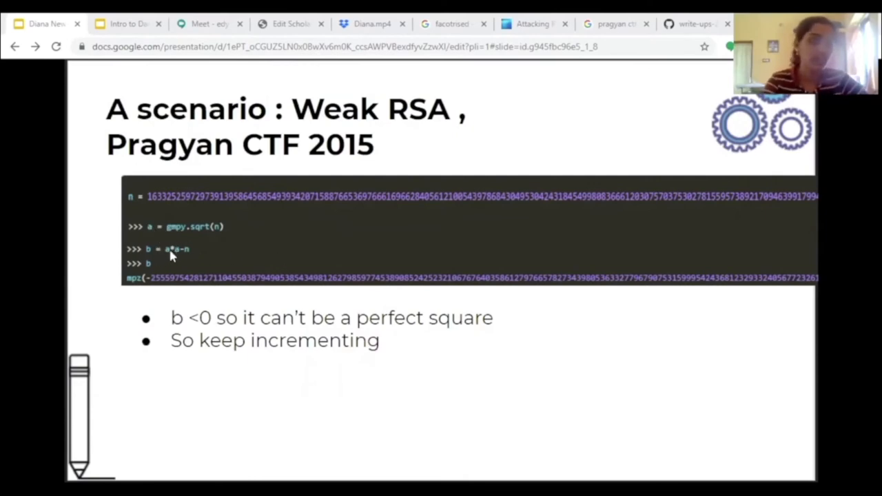
mouse_move(251, 251)
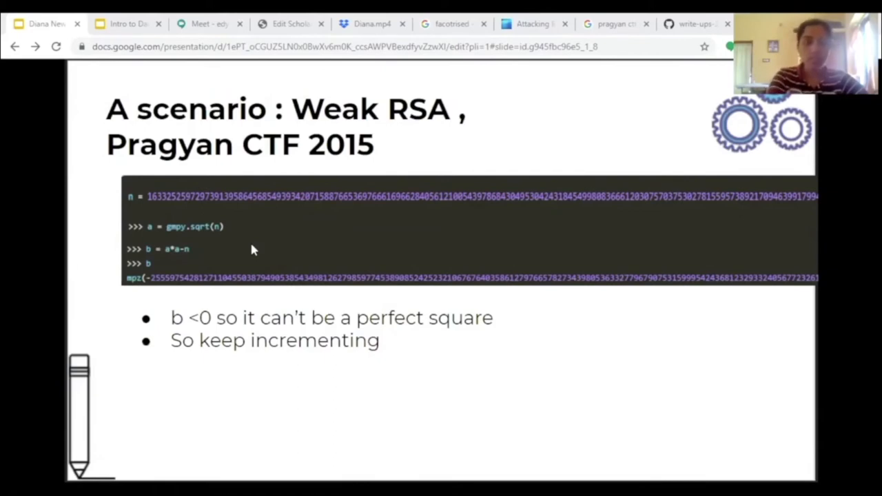
mouse_move(371, 289)
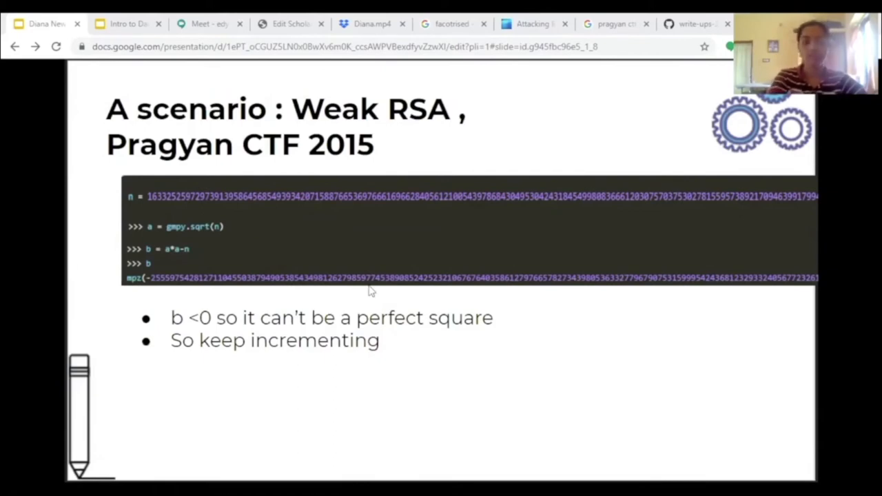
mouse_move(231, 335)
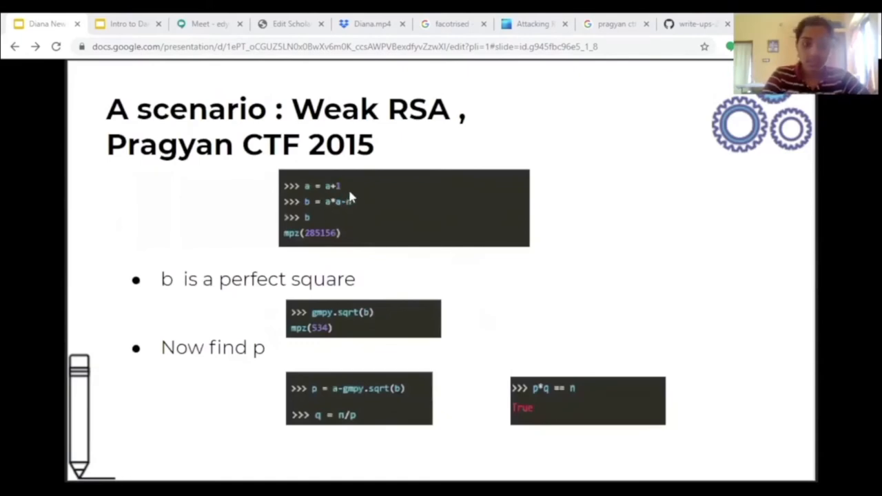
mouse_move(363, 205)
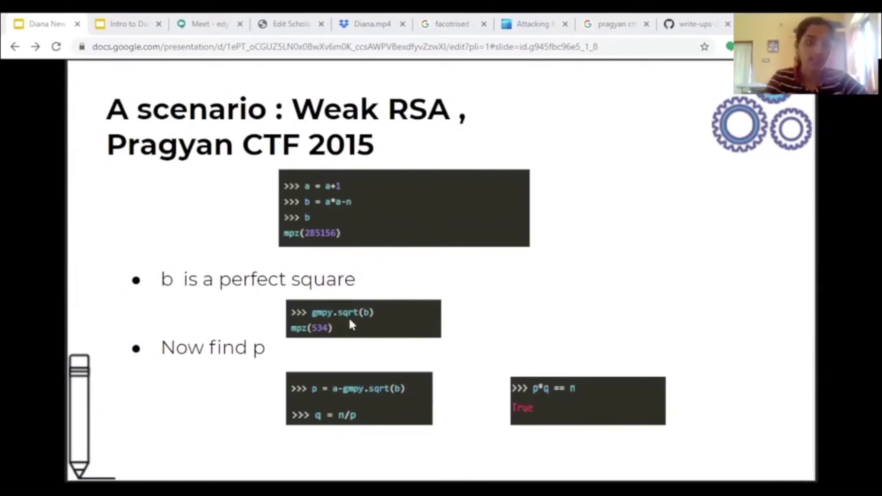
mouse_move(273, 323)
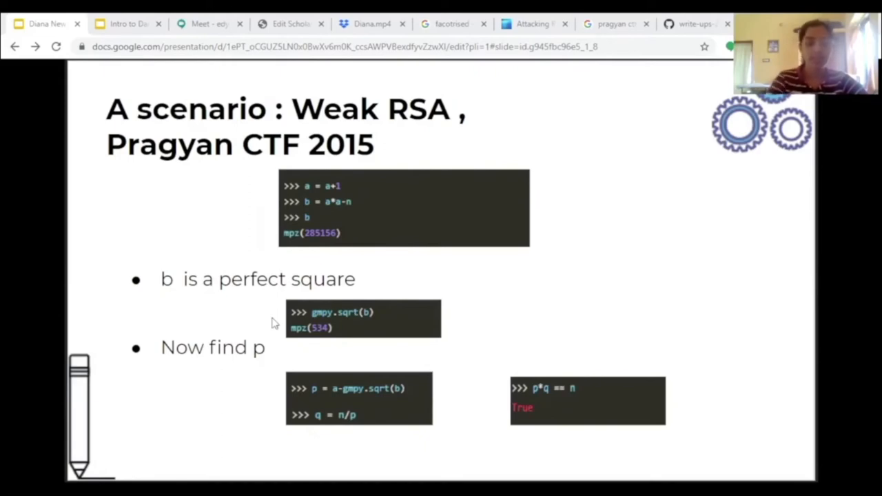
mouse_move(441, 416)
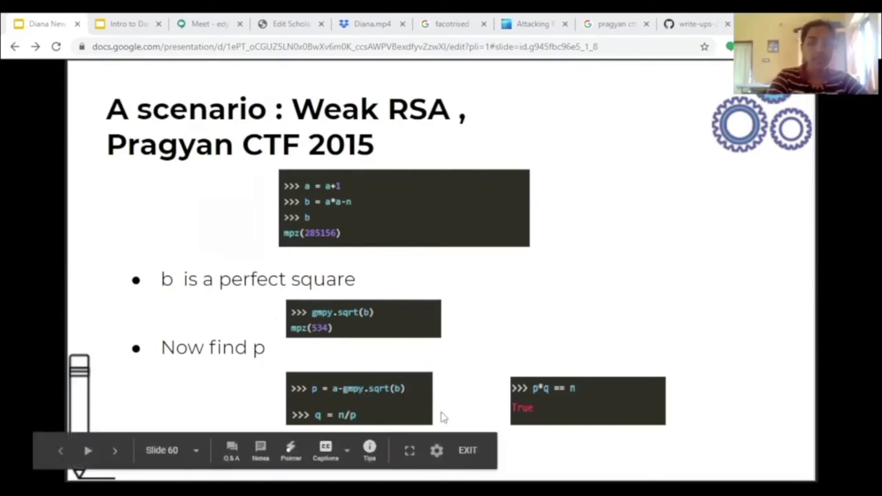
mouse_move(425, 384)
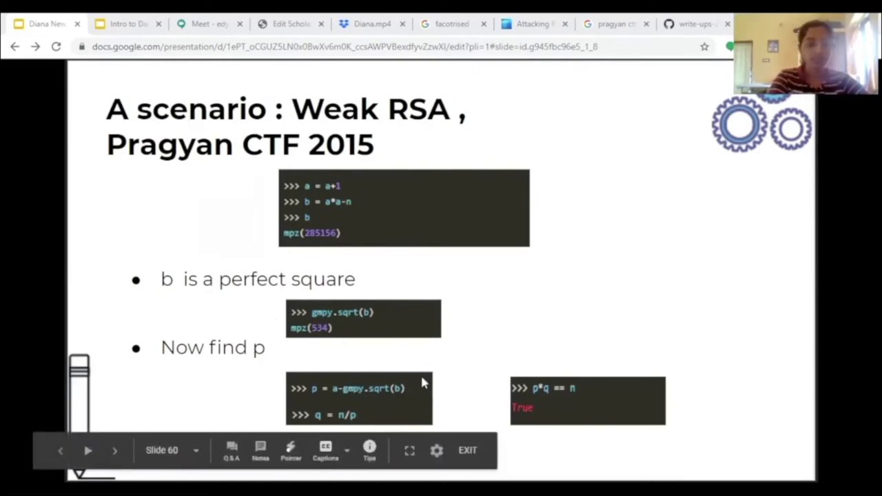
mouse_move(384, 419)
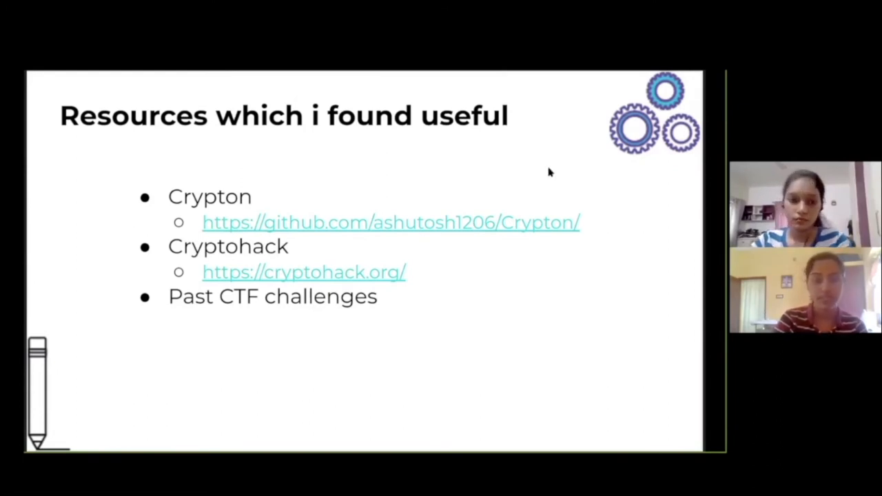
mouse_move(538, 198)
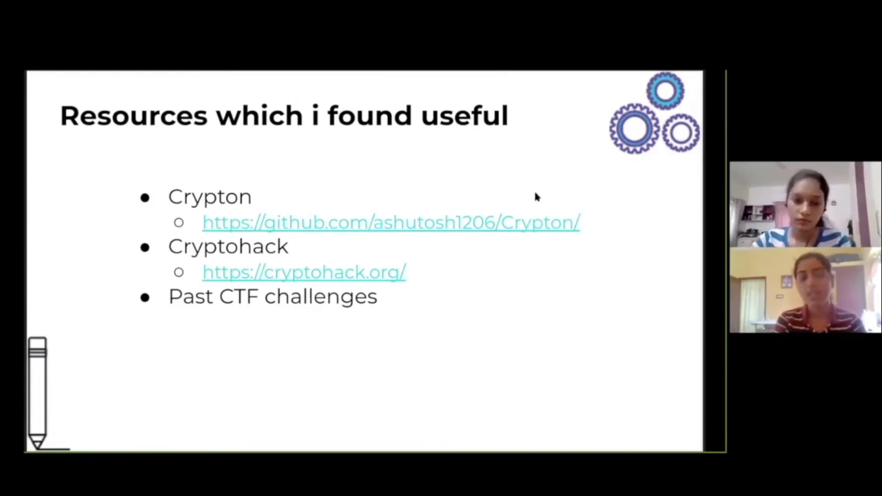